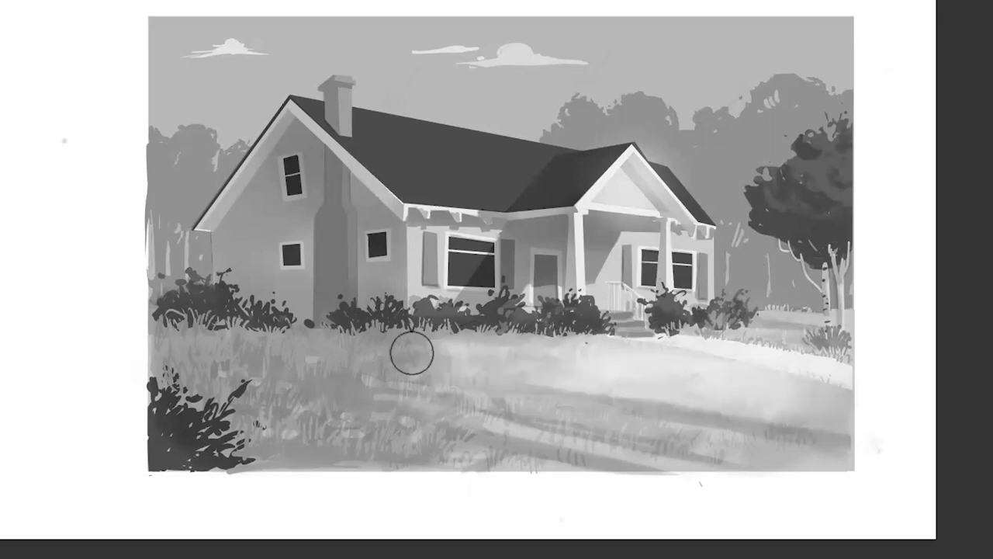
pyautogui.moveTo(807, 412)
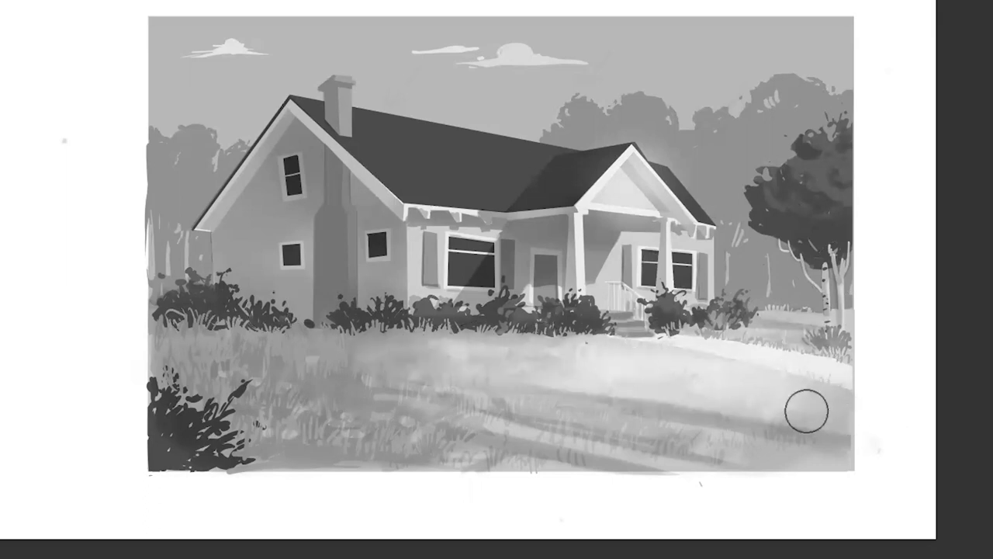